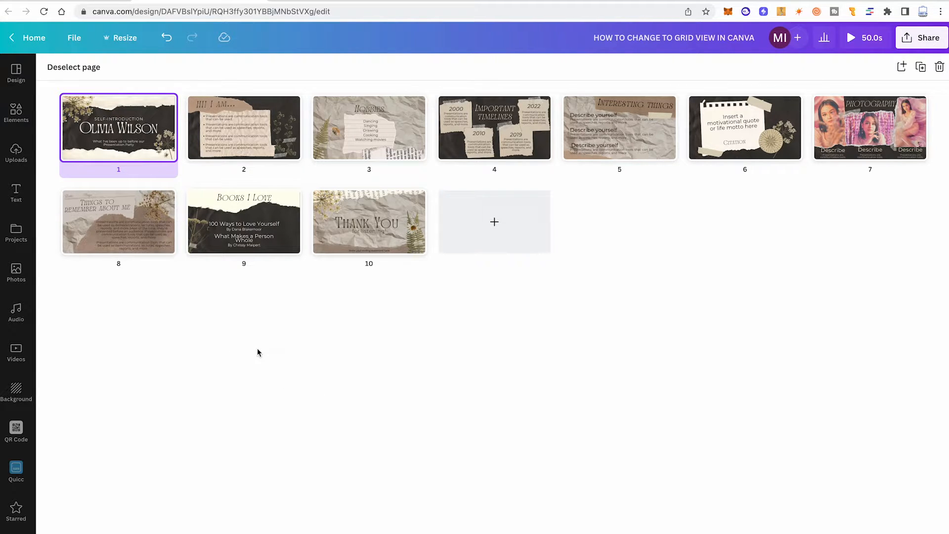
pyautogui.moveTo(370, 354)
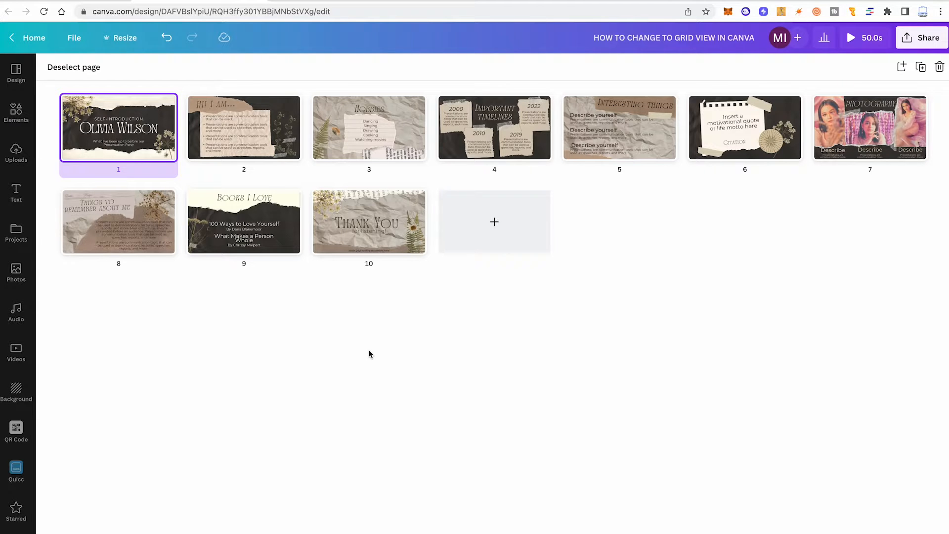
# - Drag the Thank You page ahead of Books I Love in grid view
pyautogui.moveTo(119, 127); pyautogui.dragTo(212, 127)
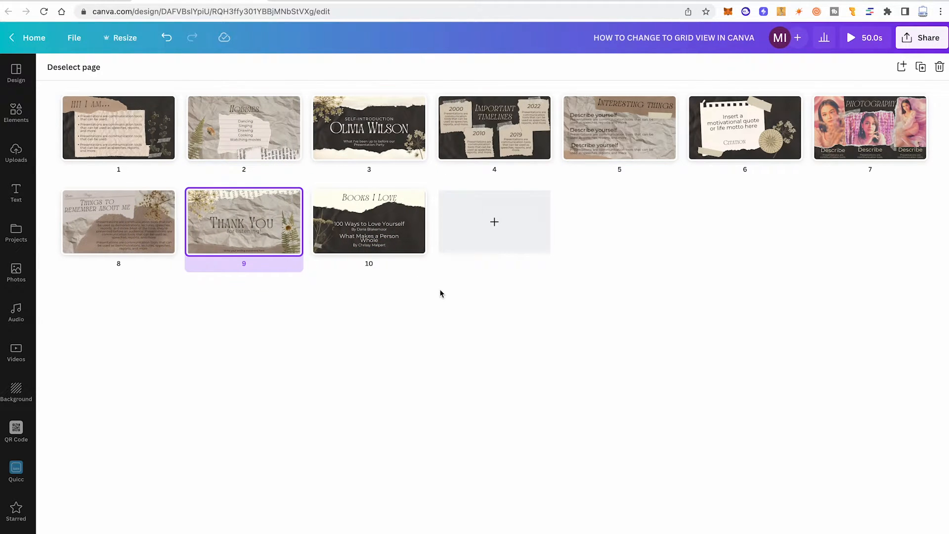
pyautogui.moveTo(468, 310)
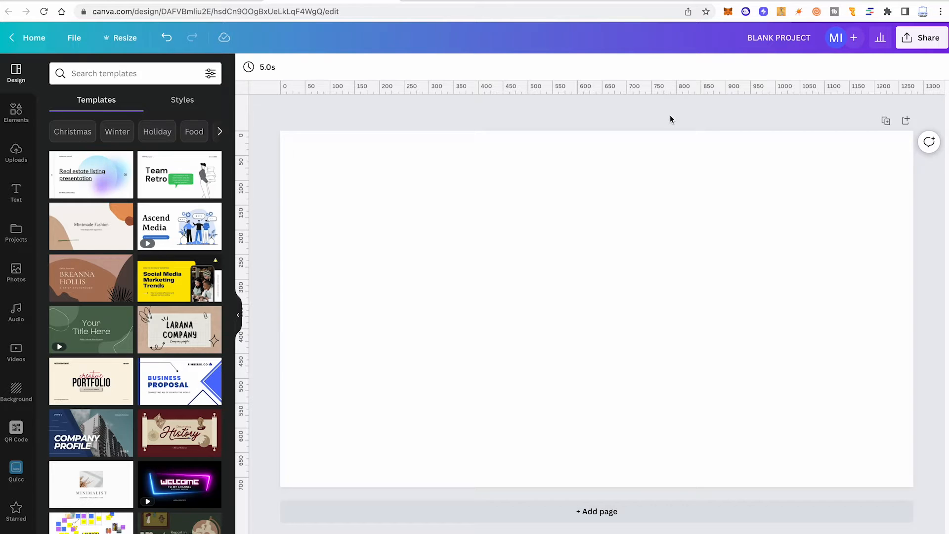
pyautogui.moveTo(850, 91)
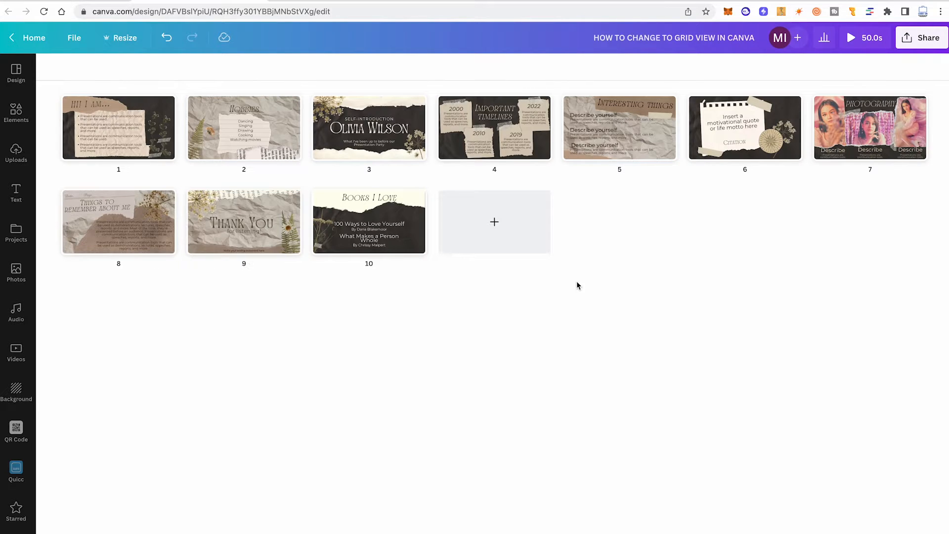
pyautogui.moveTo(588, 123)
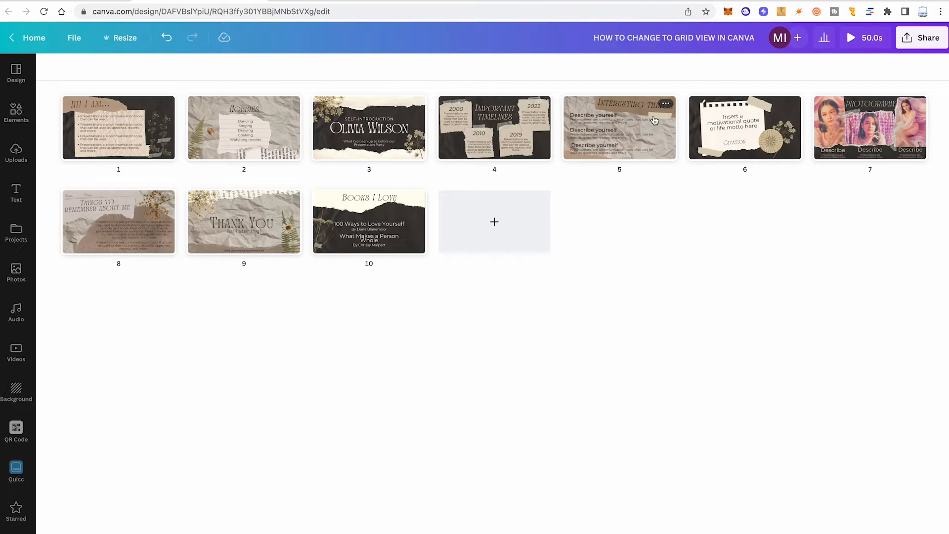
# - Select the Important Timelines page, then switch to the Blank Project tab
pyautogui.click(494, 126)
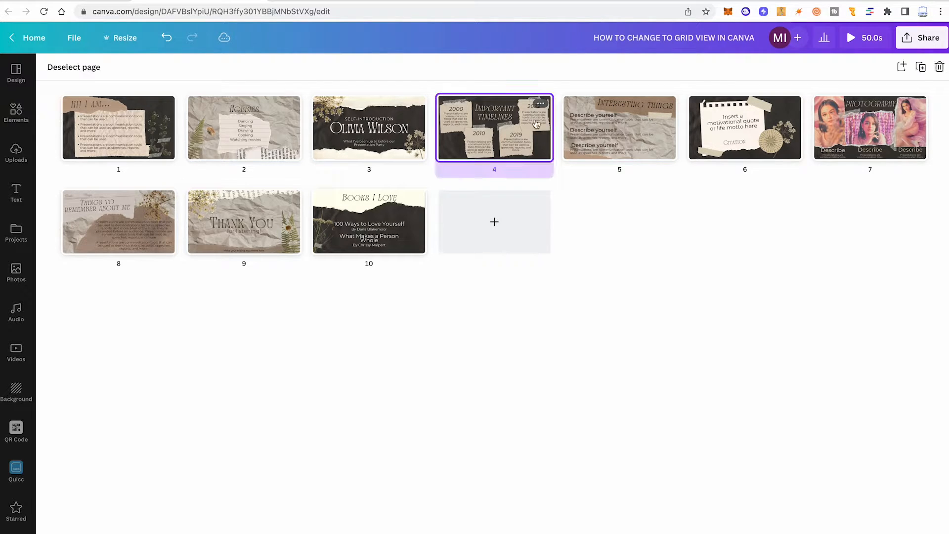
pyautogui.click(745, 127)
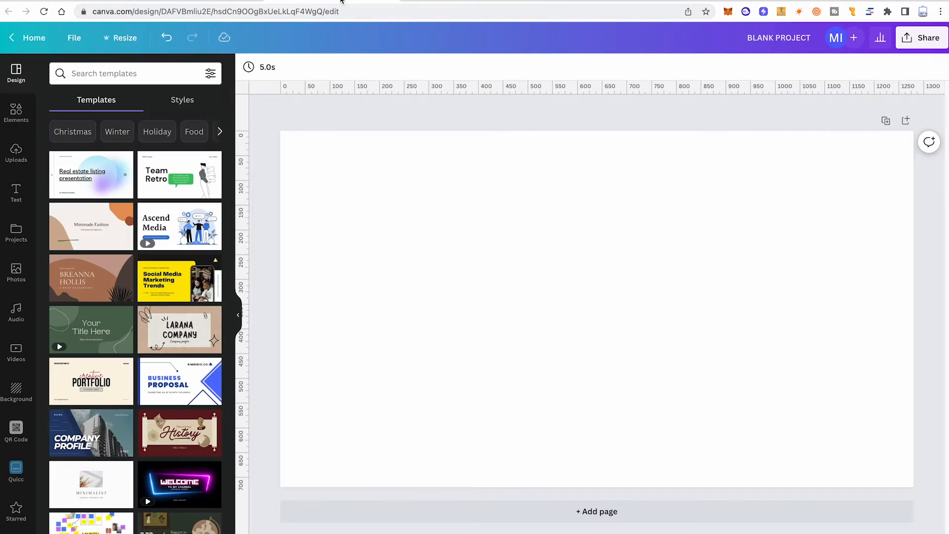
# - Paste the copied pages after the blank page and scroll down to check them
pyautogui.click(426, 253)
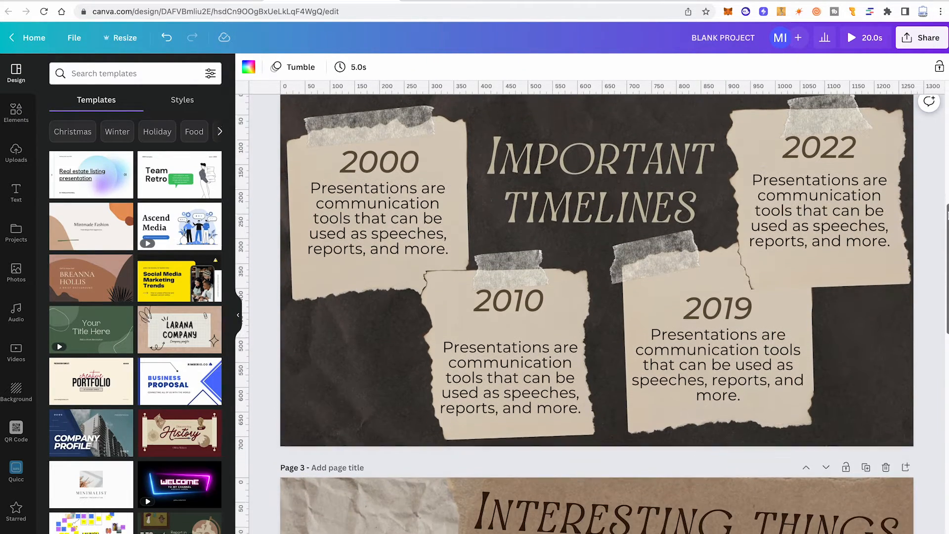
pyautogui.scroll(-3)
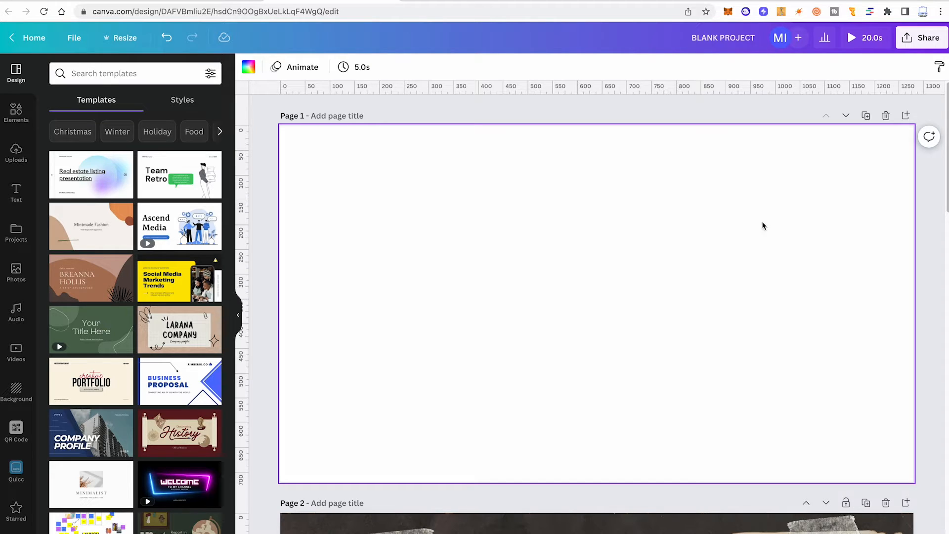
pyautogui.moveTo(741, 202)
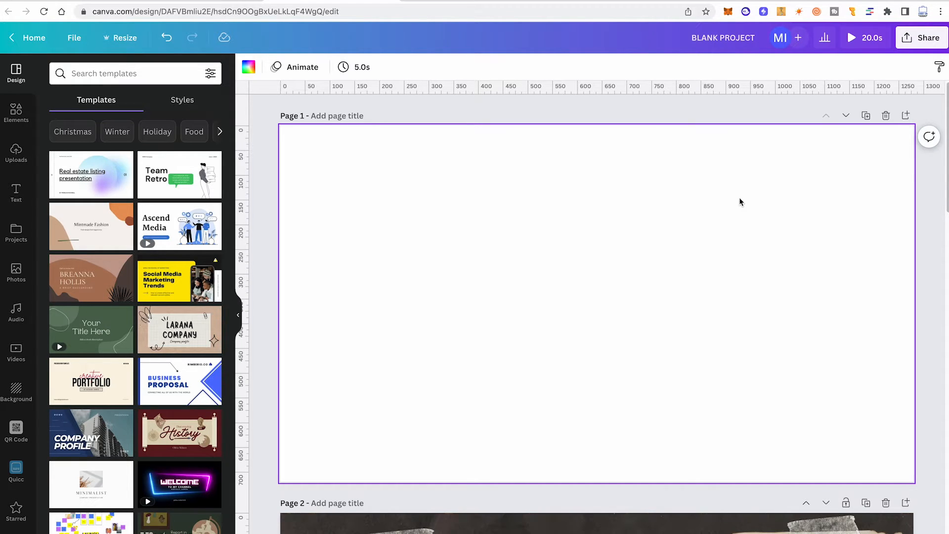
pyautogui.moveTo(828, 160)
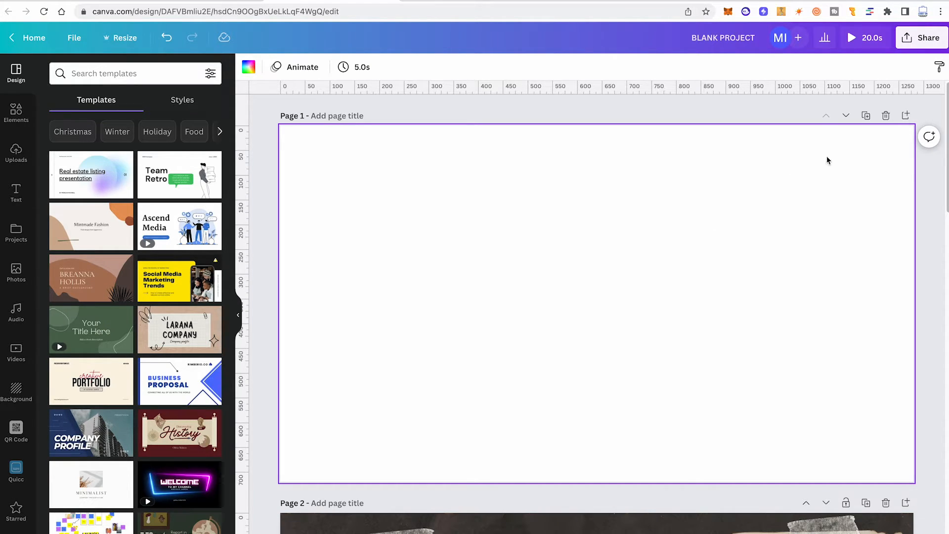
pyautogui.moveTo(885, 115)
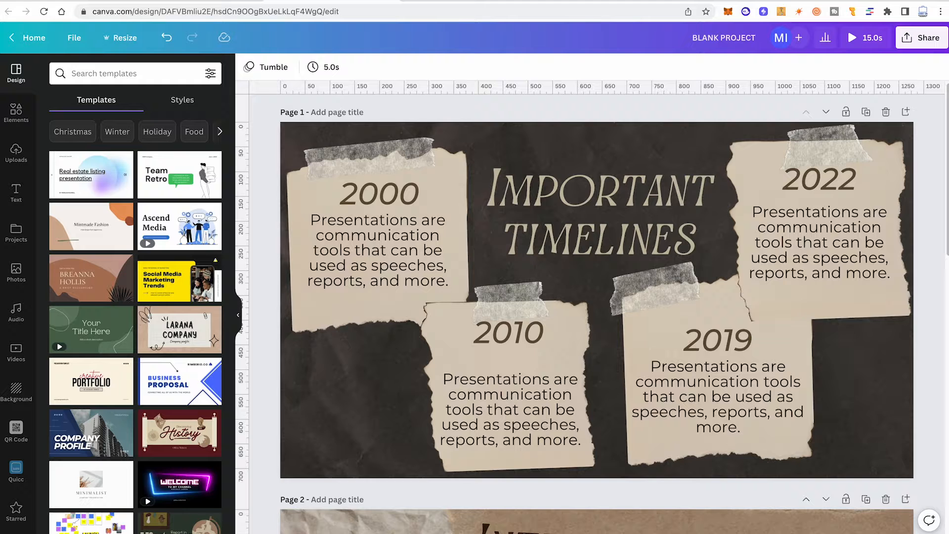
# - Scroll down the original presentation's grid view to reach pages 4–6
pyautogui.scroll(-3)
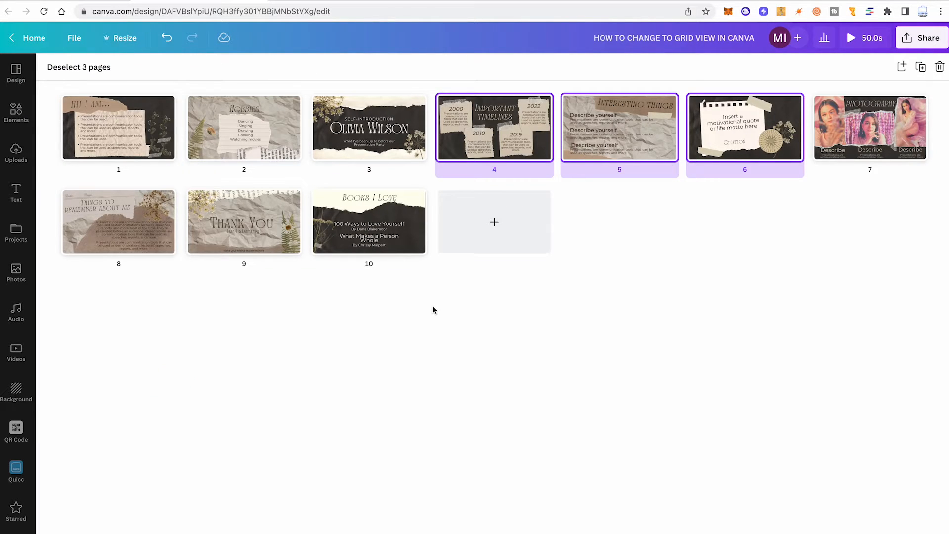
pyautogui.moveTo(372, 305)
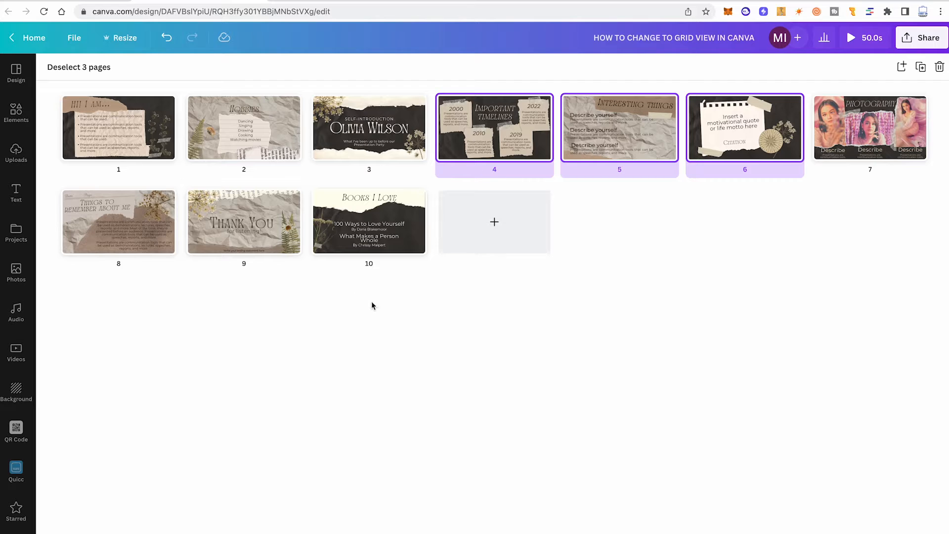
pyautogui.moveTo(399, 275)
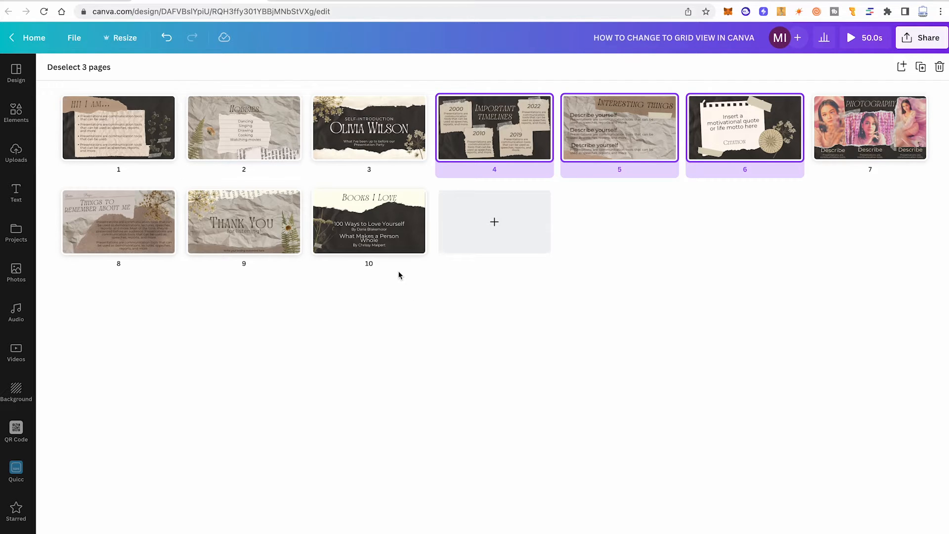
pyautogui.moveTo(557, 312)
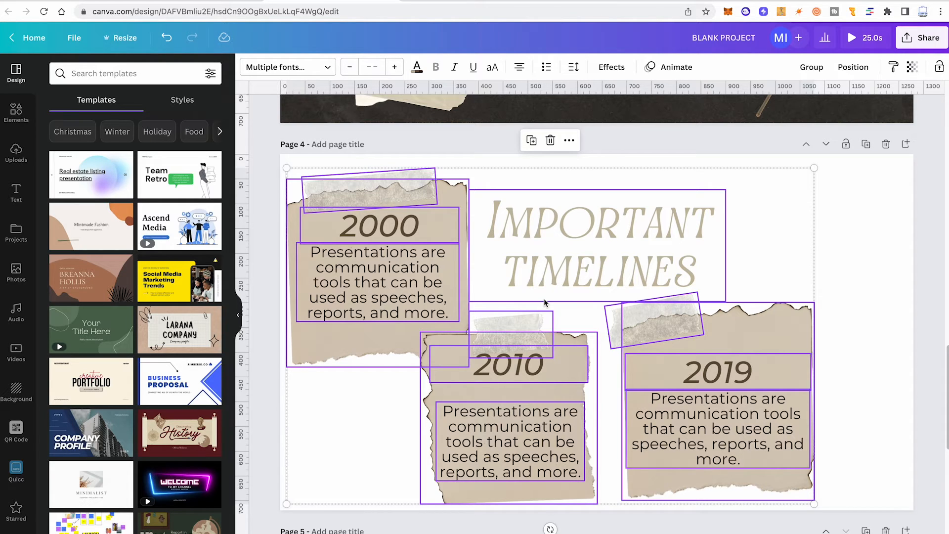
pyautogui.moveTo(395, 166)
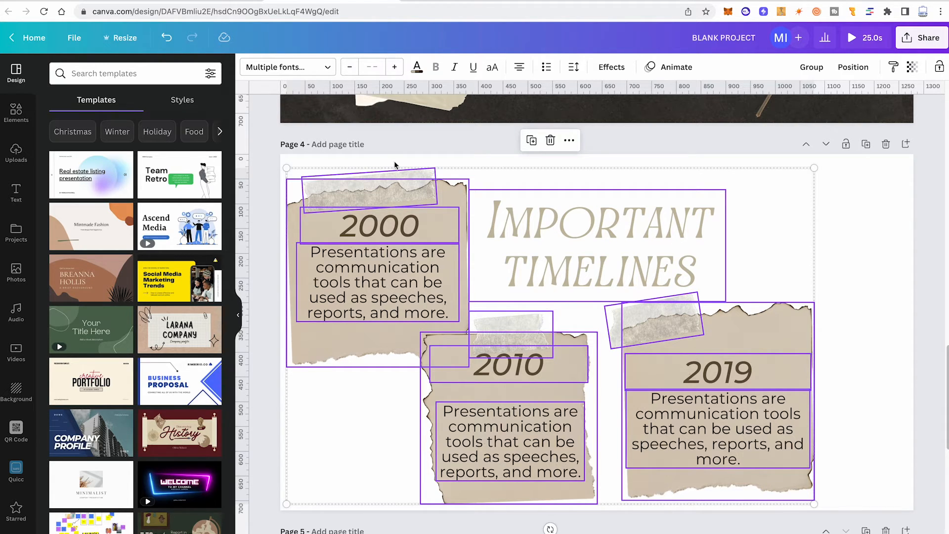